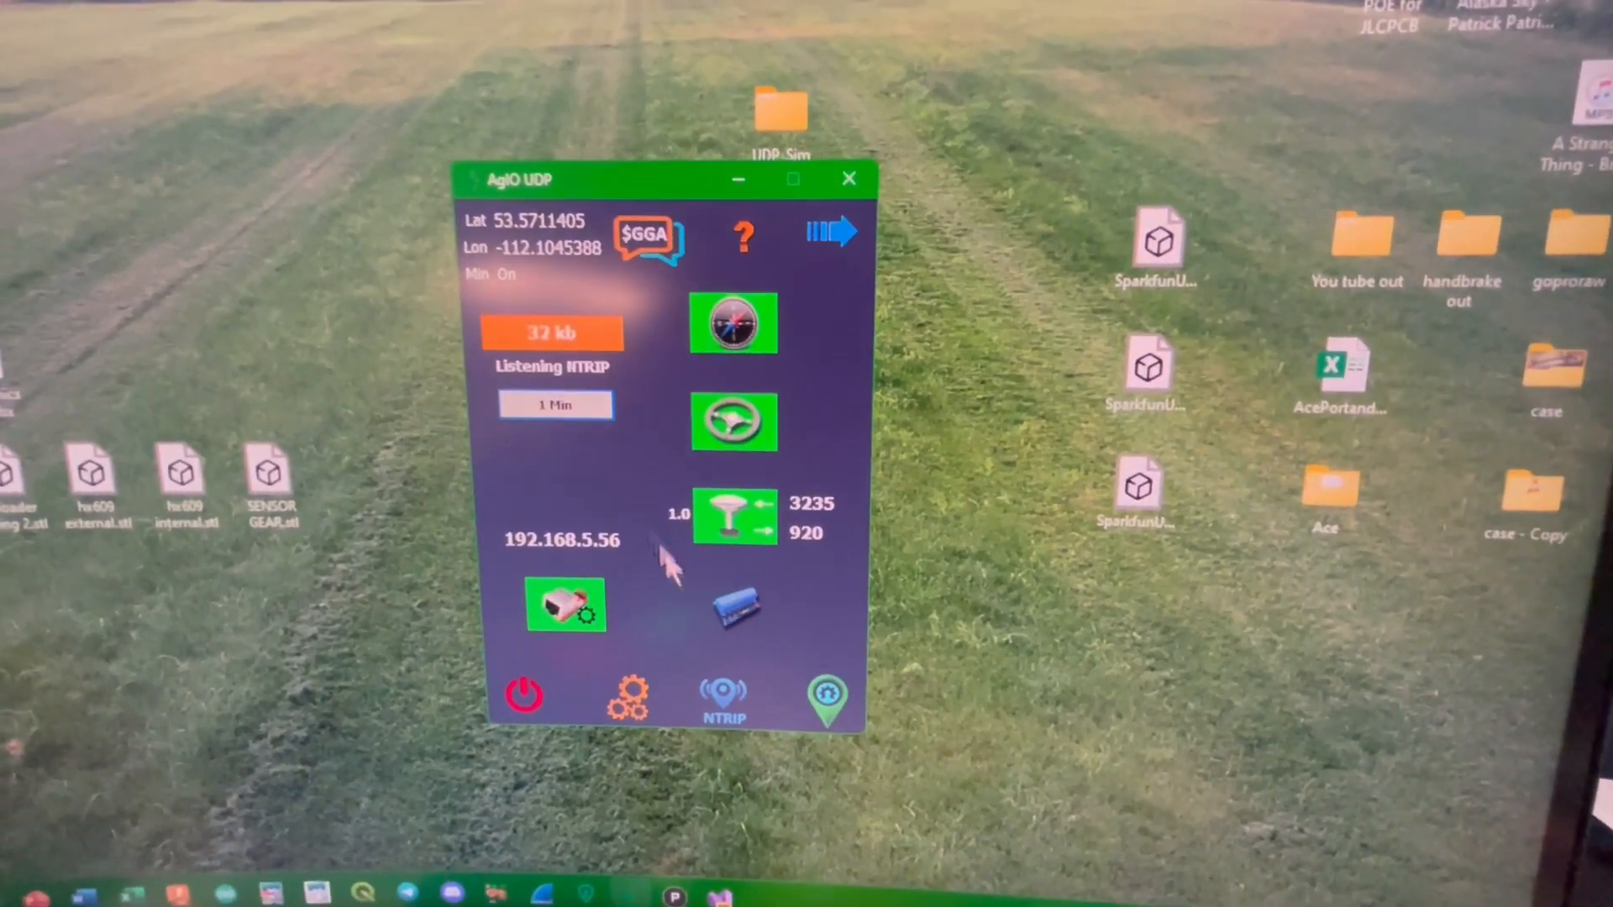
# Step: Open AgIO's settings tools menu from the gear icon
pyautogui.click(625, 696)
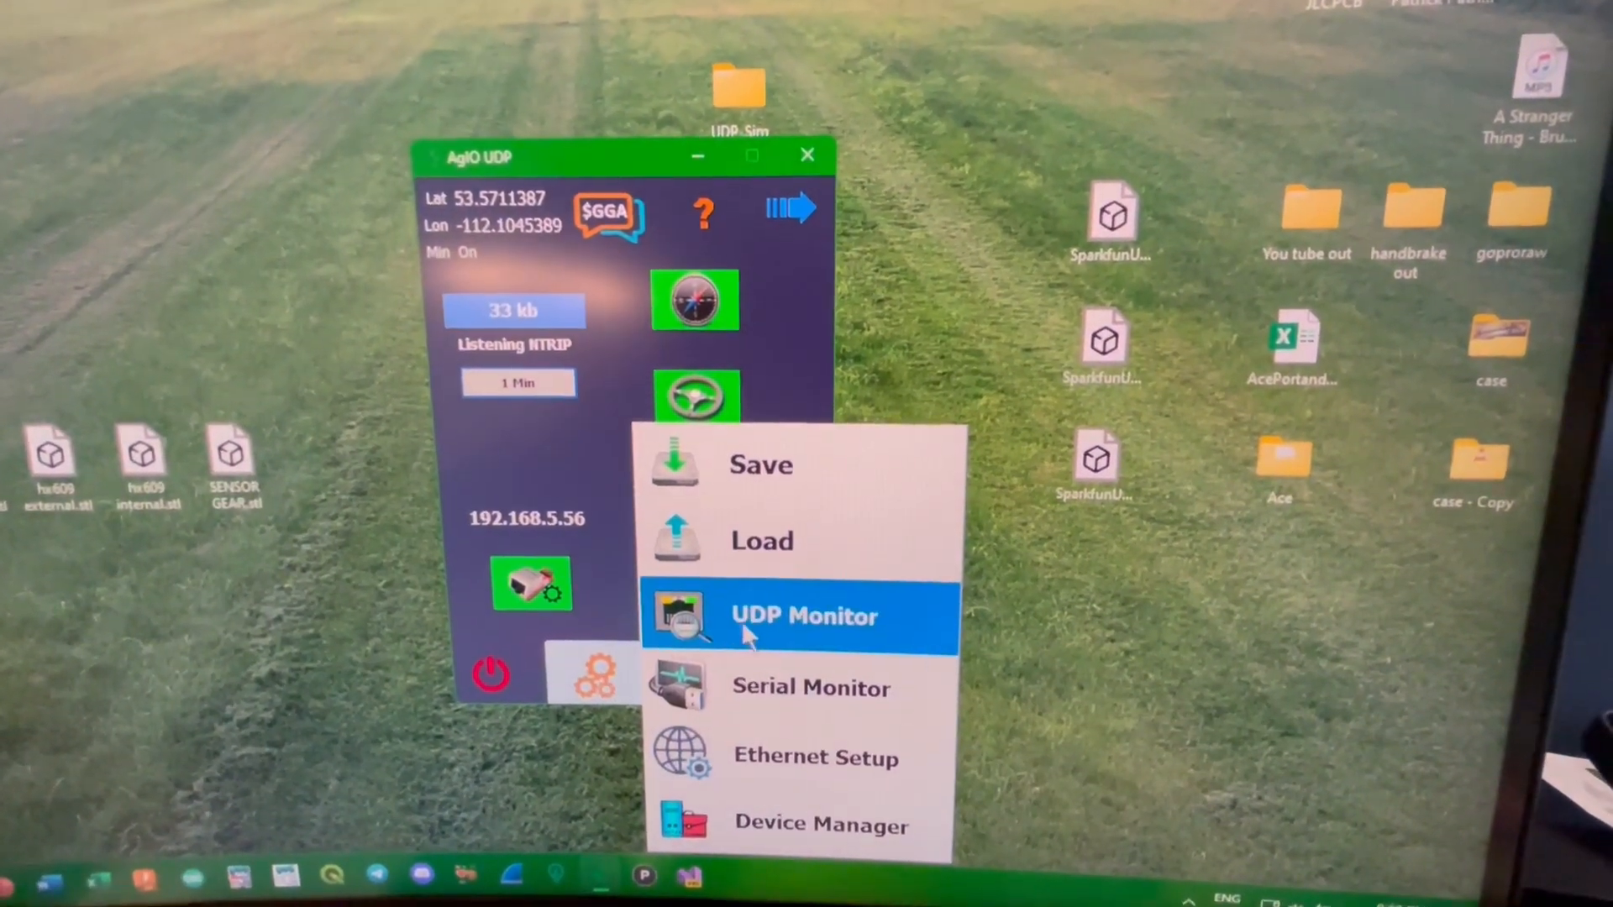
# Step: Open the UDP Monitor and display its PGN Guide list
pyautogui.click(802, 615)
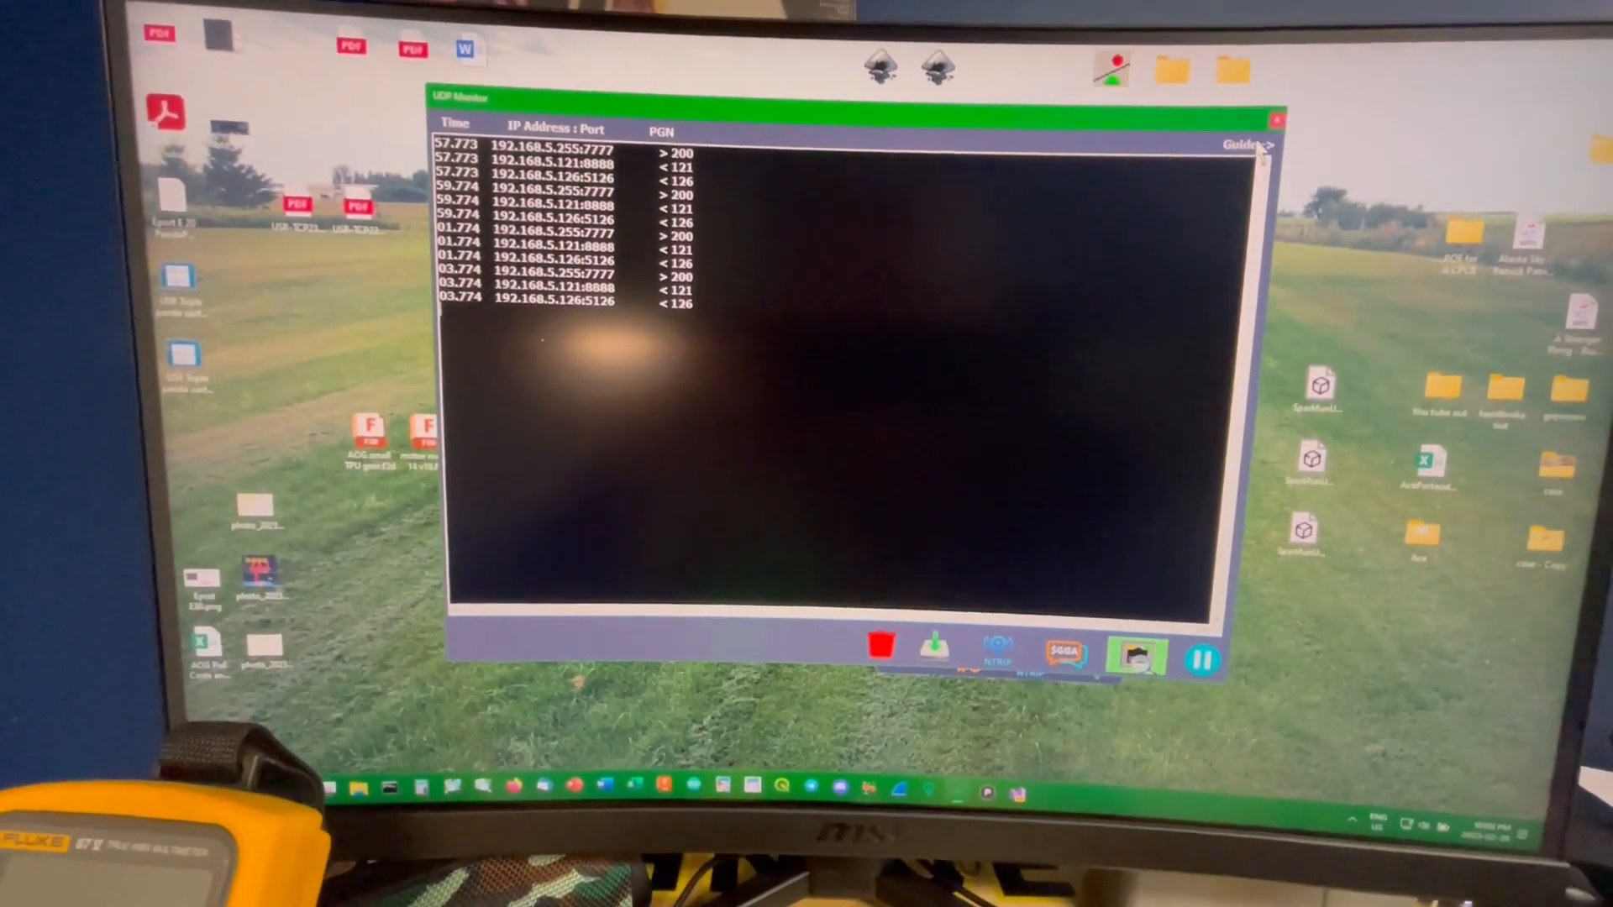
pyautogui.click(1247, 143)
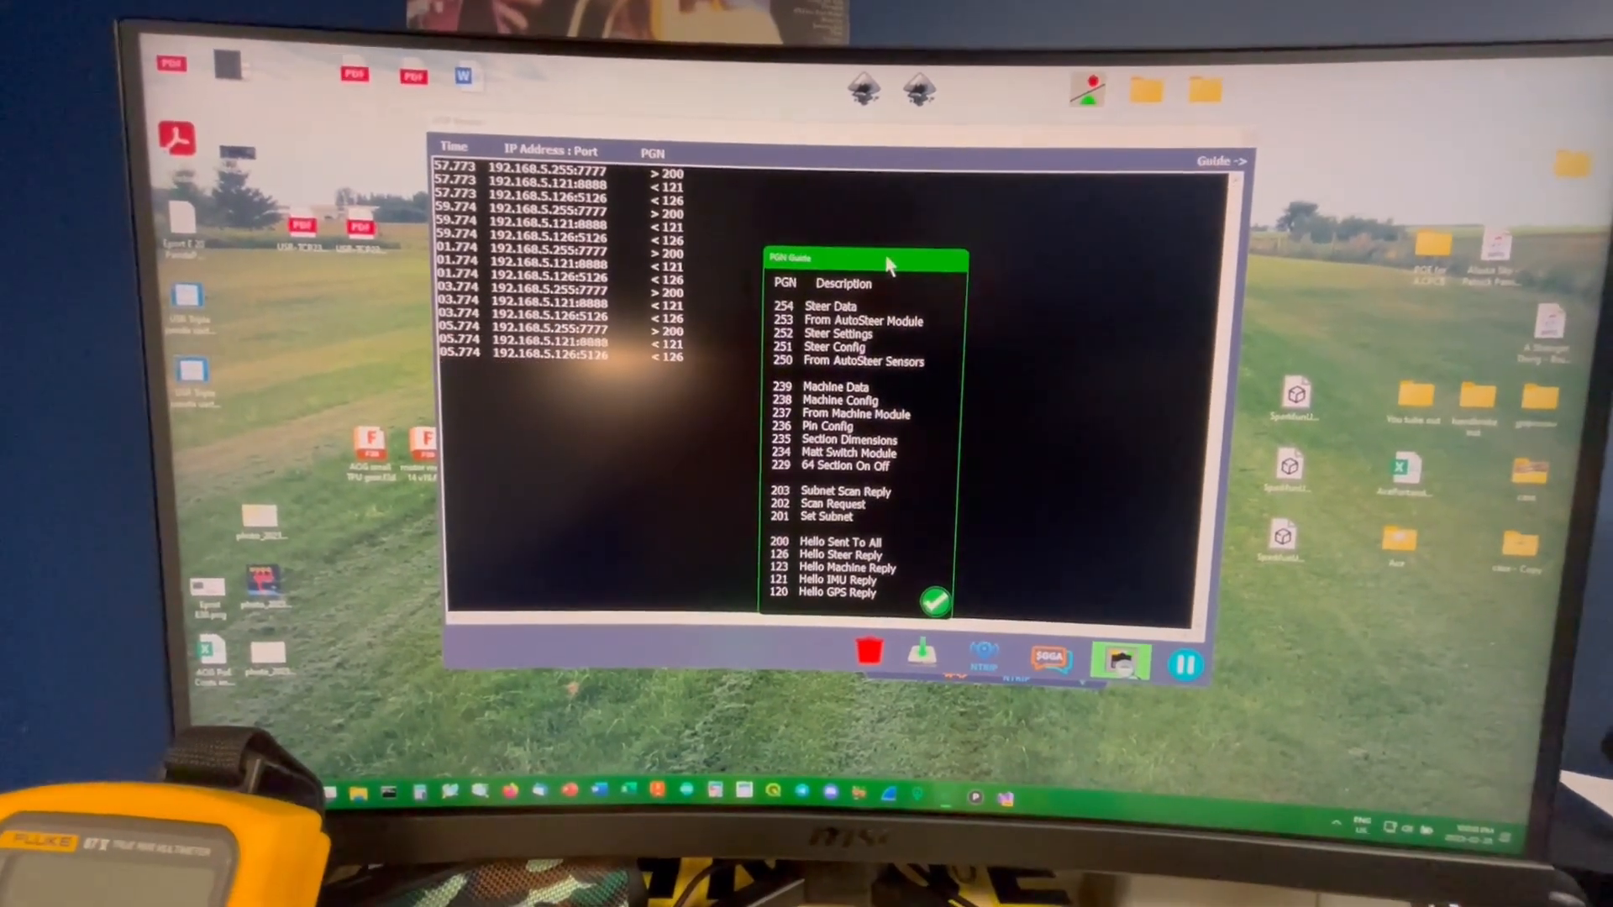